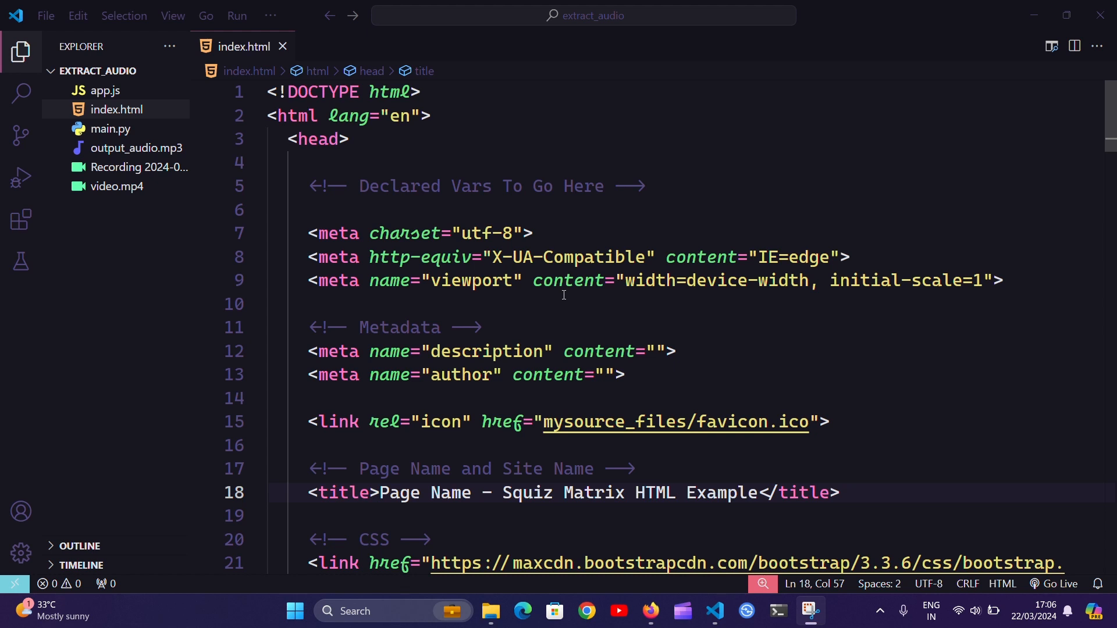
mouse_move(433, 210)
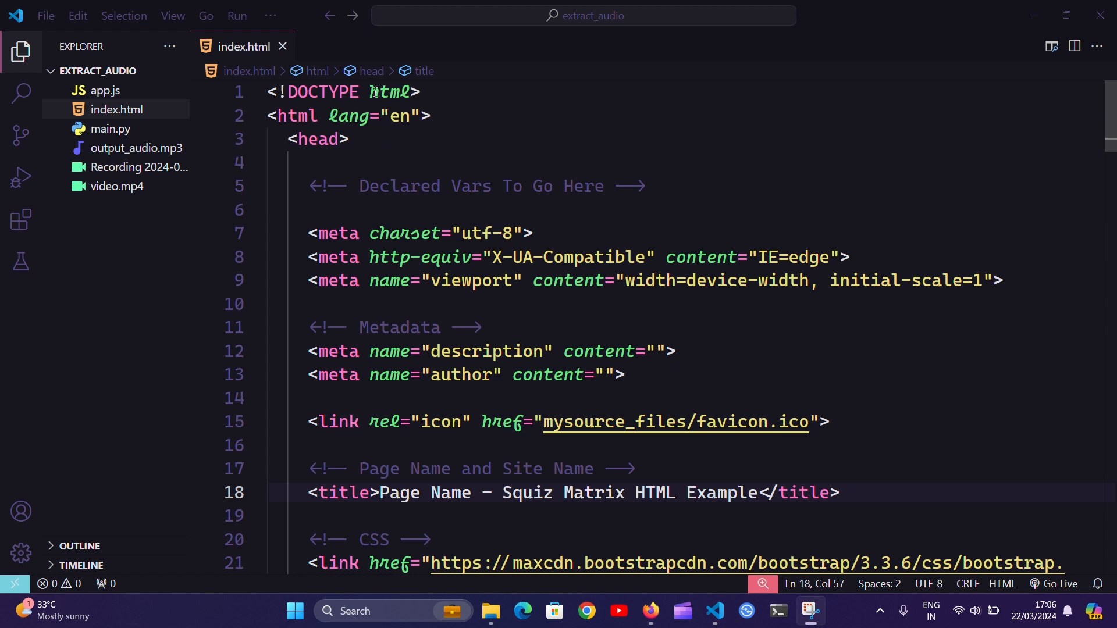
- Download CascadiaCode-2111.01.zip from the Cascadia Code GitHub releases page and dismiss the completion notice
left_click(372, 91)
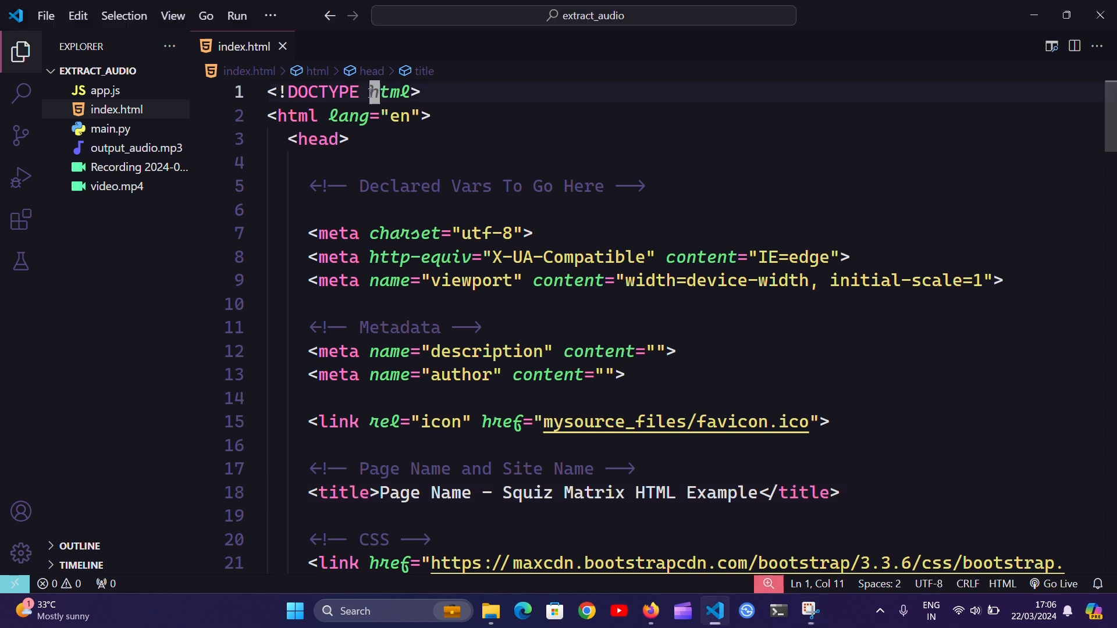
double_click(389, 92)
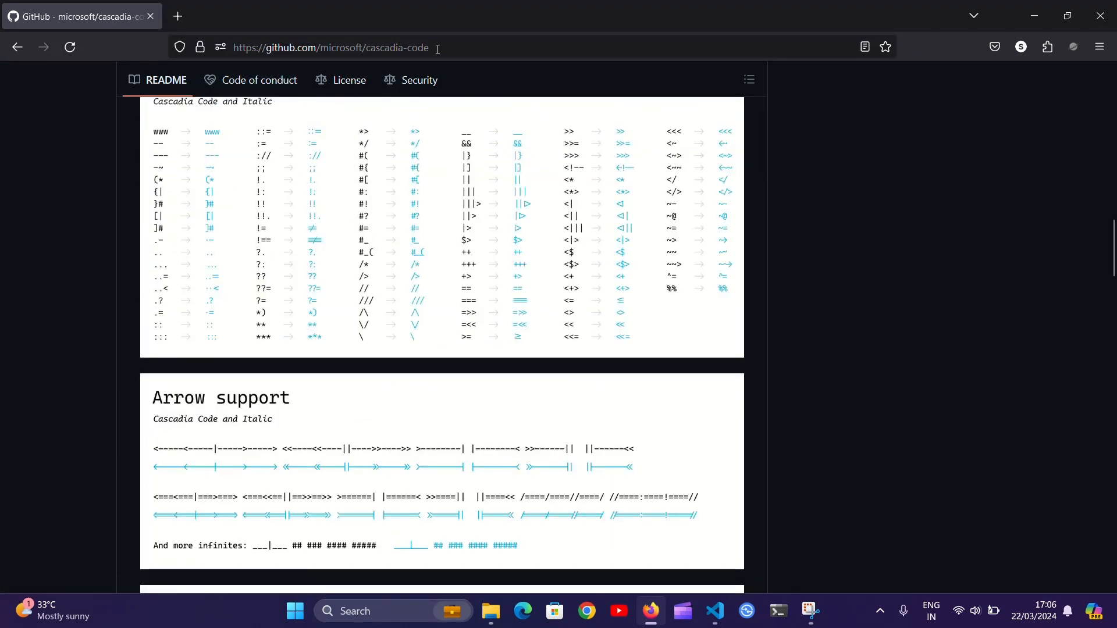
scroll("down", 3)
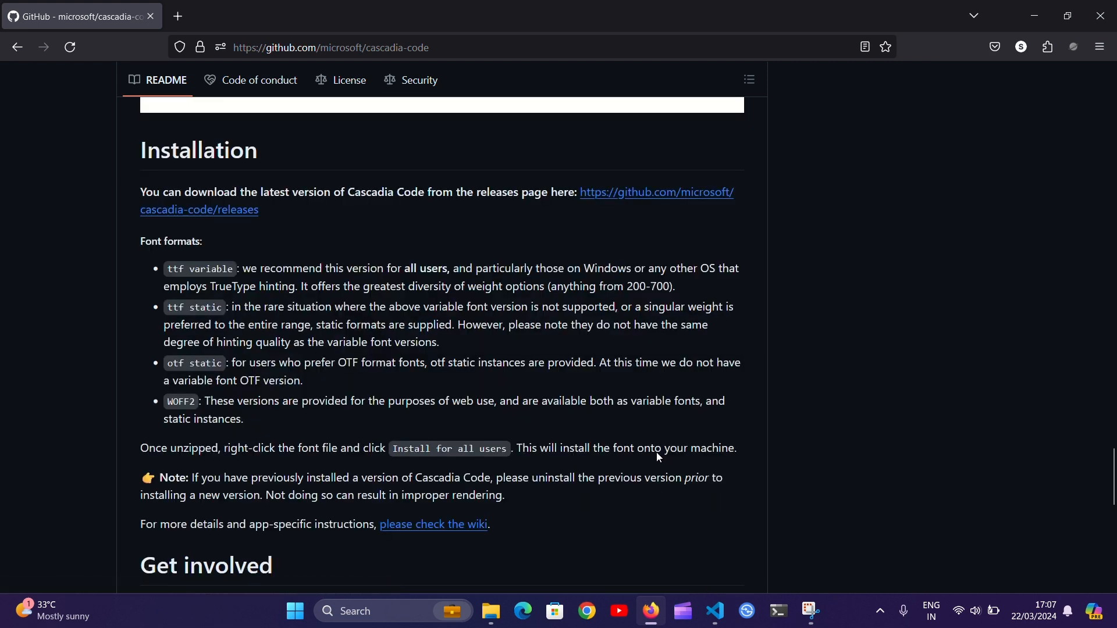
mouse_move(649, 210)
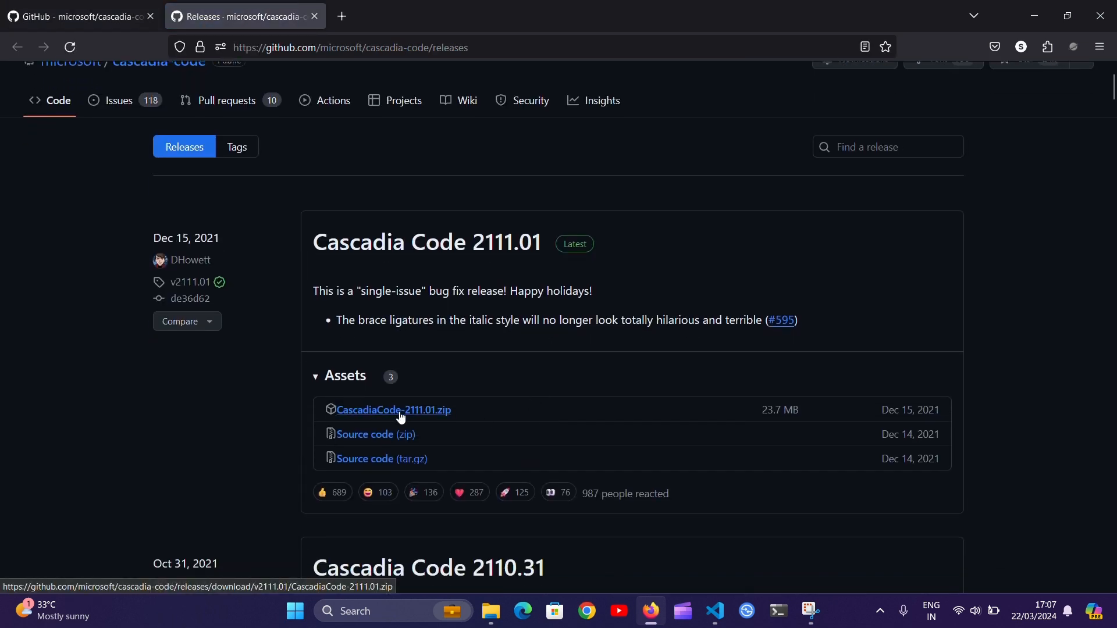
left_click(393, 410)
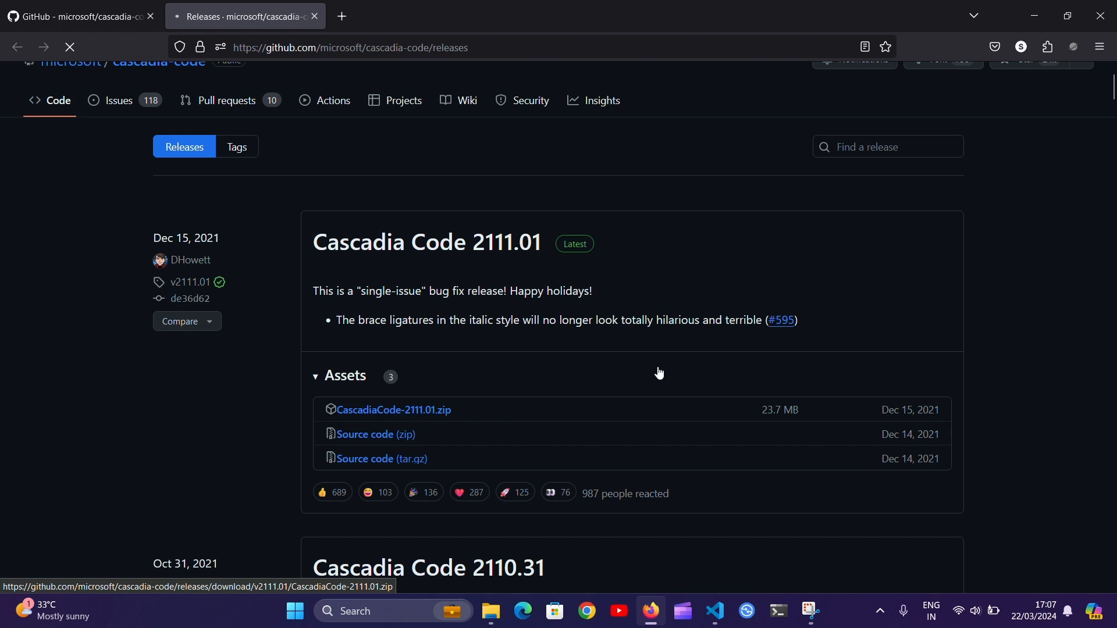
left_click(393, 410)
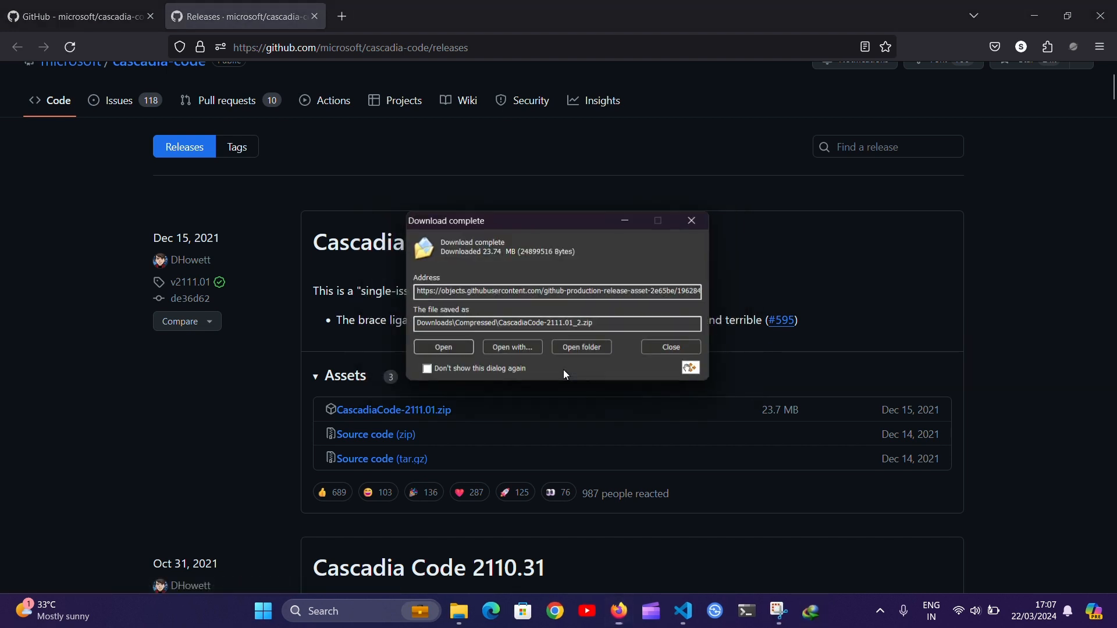
left_click(668, 347)
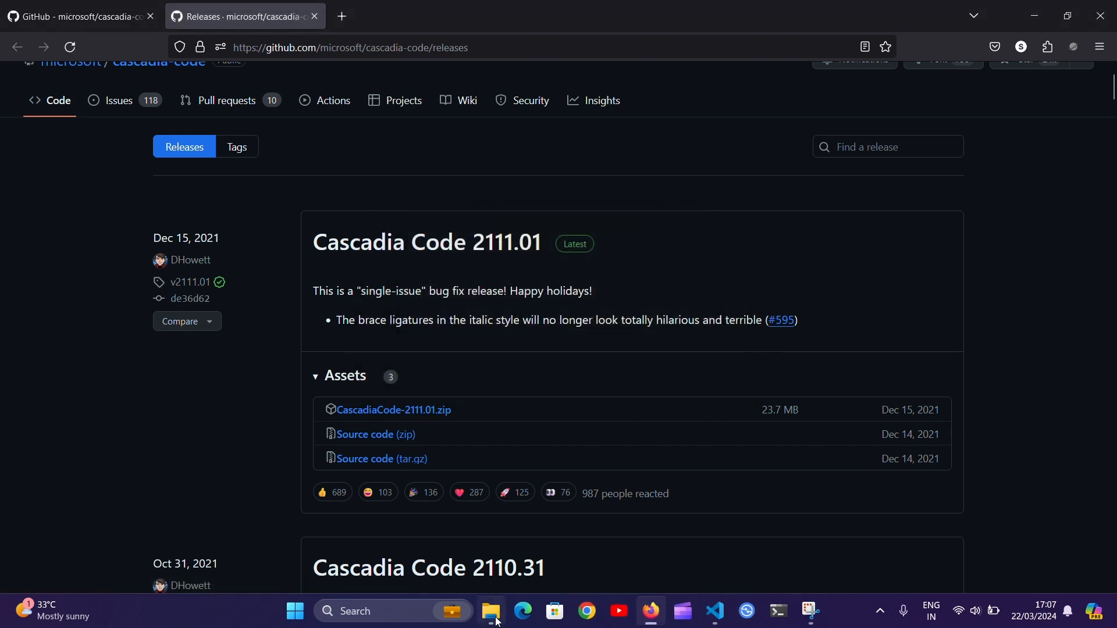
- Install all fonts in the Cascadia Code ttf folder, replacing installed versions for every item
left_click(489, 616)
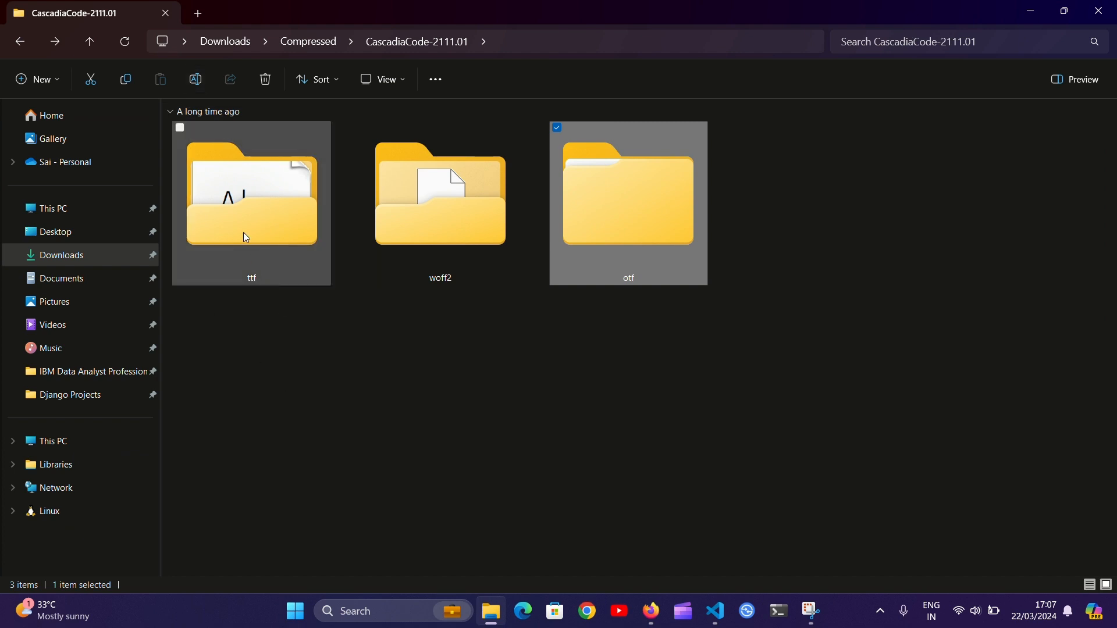
double_click(250, 195)
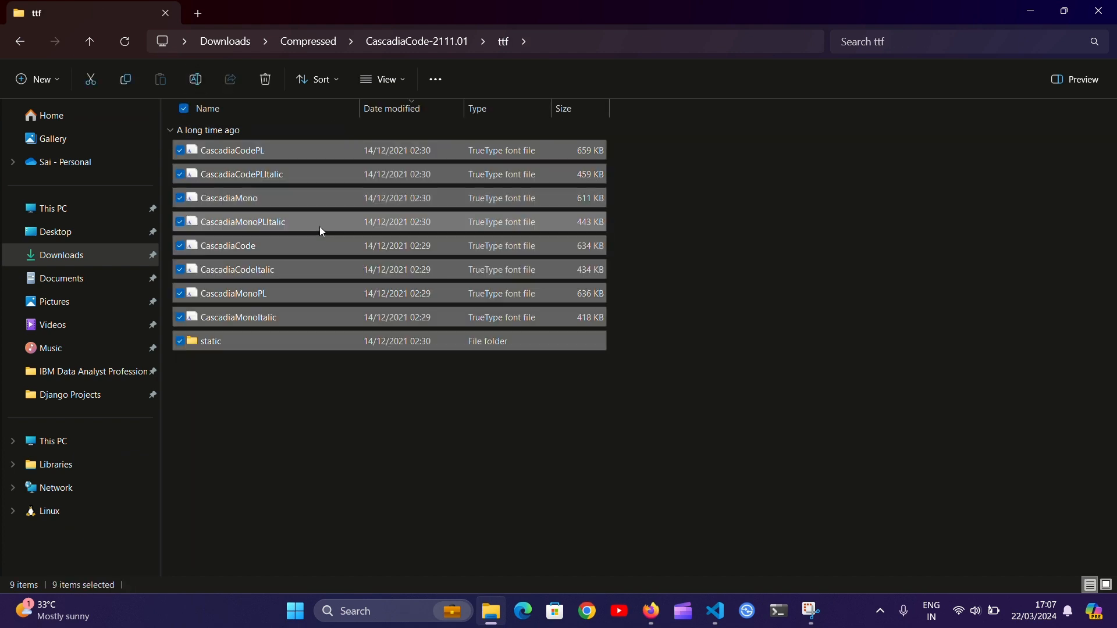
right_click(319, 232)
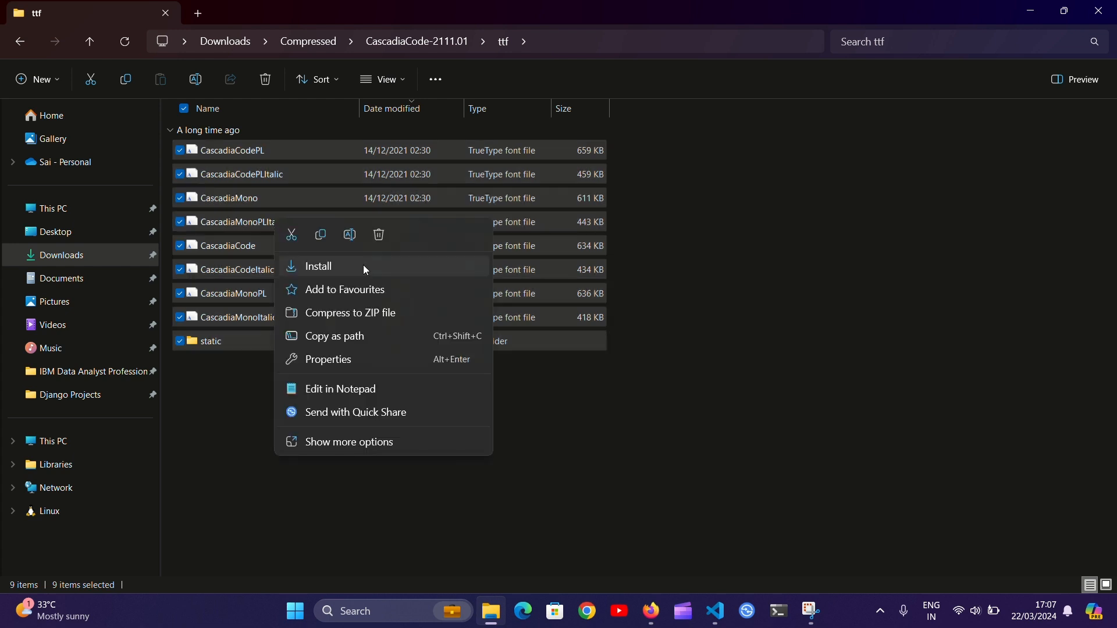
left_click(318, 266)
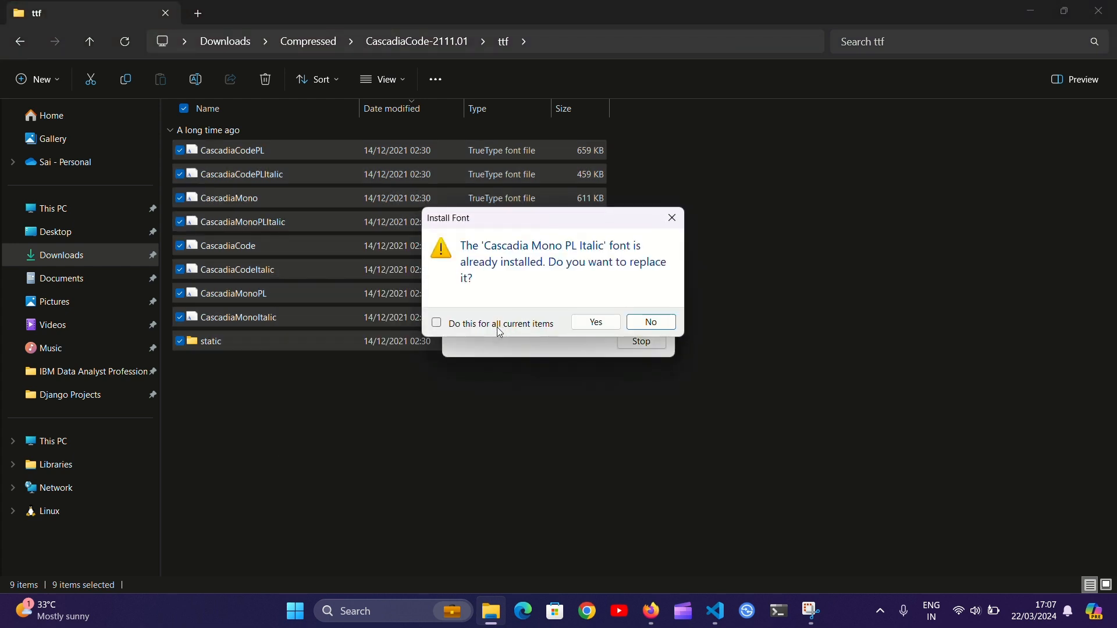
left_click(435, 323)
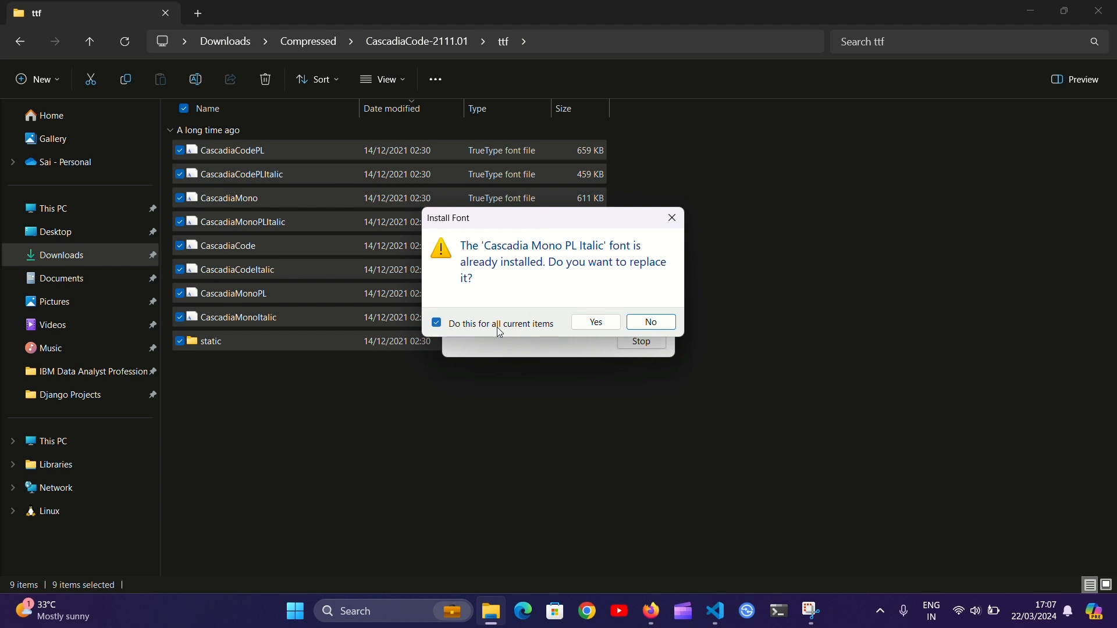
left_click(595, 321)
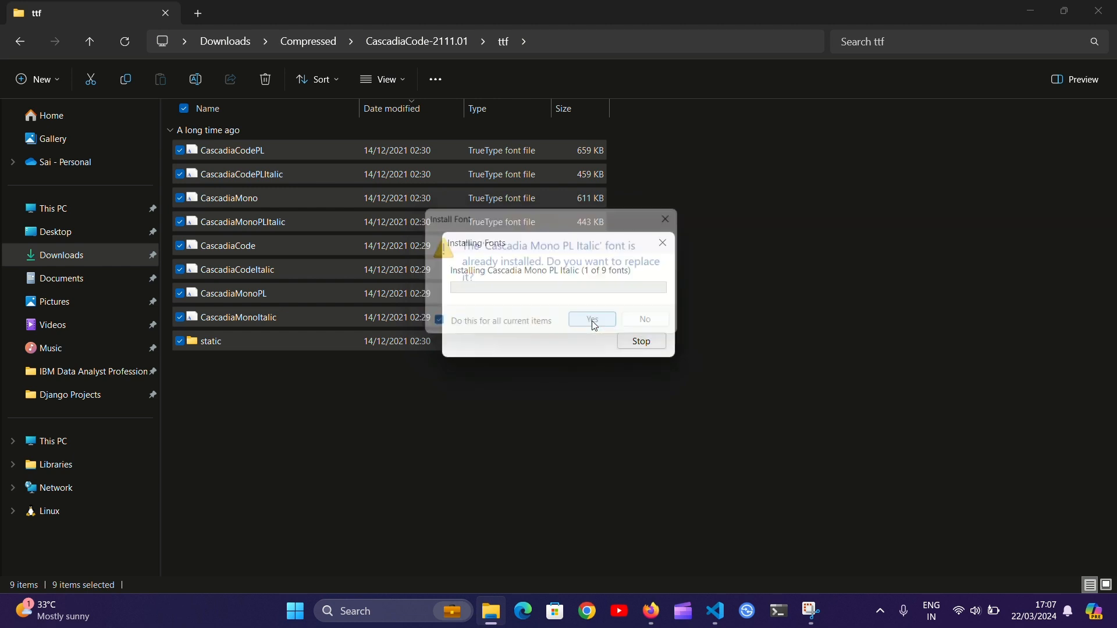
- Confirm the remaining font replacements and close the invalid static folder warning
left_click(591, 318)
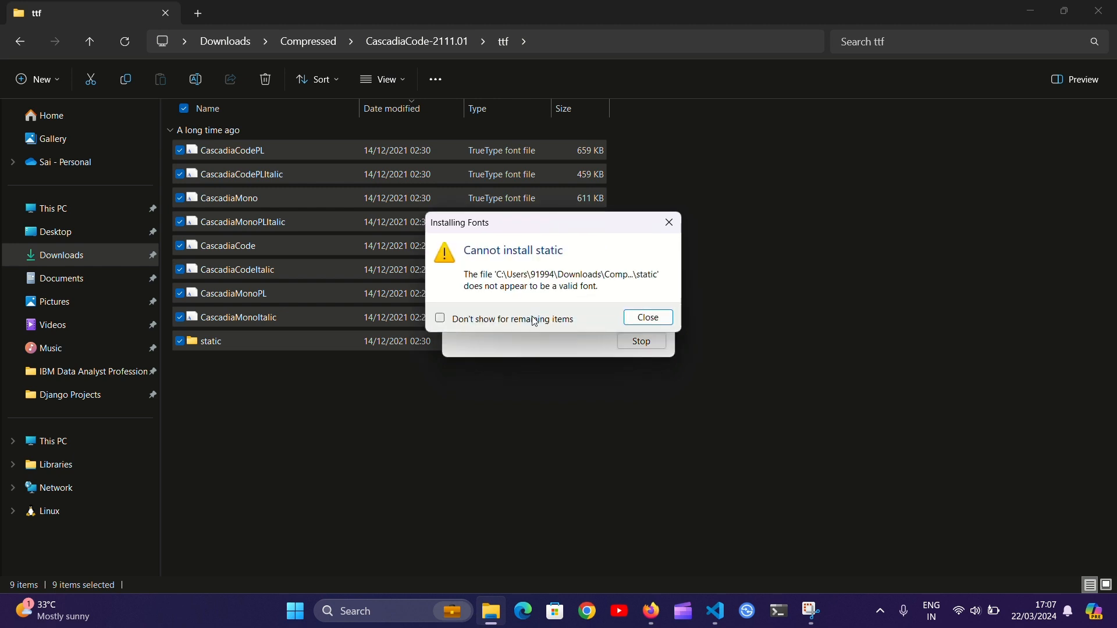
left_click(440, 317)
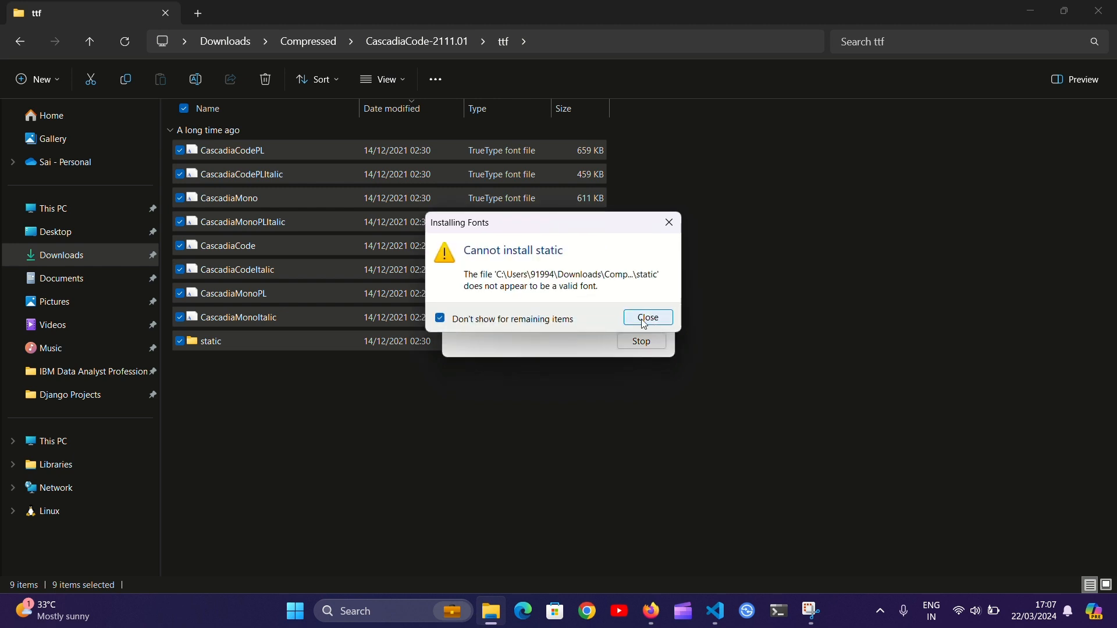
left_click(647, 317)
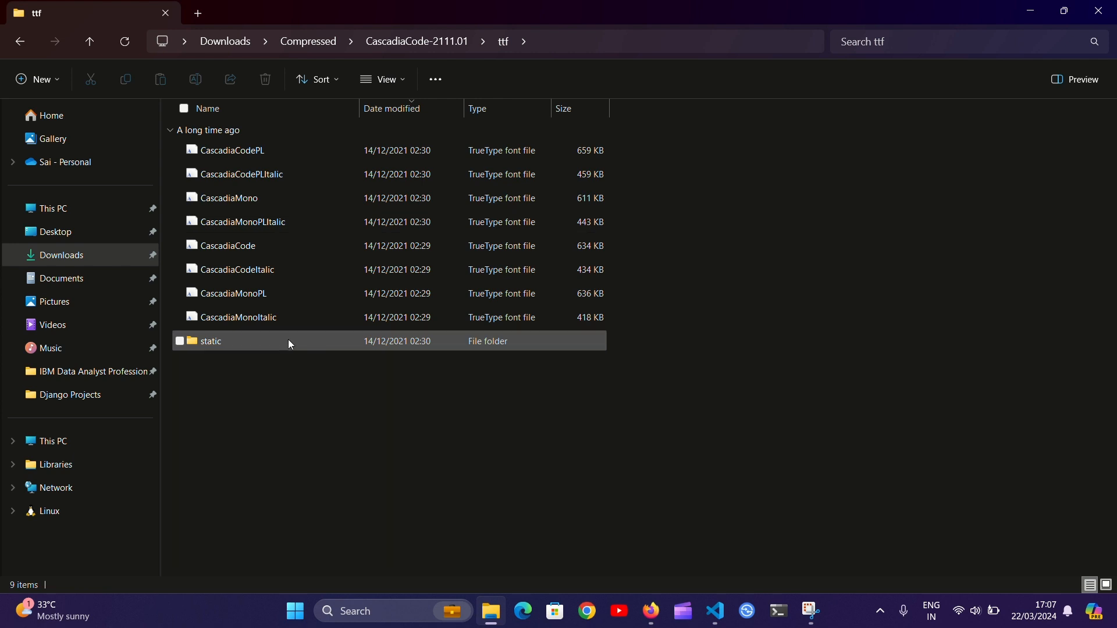
double_click(210, 341)
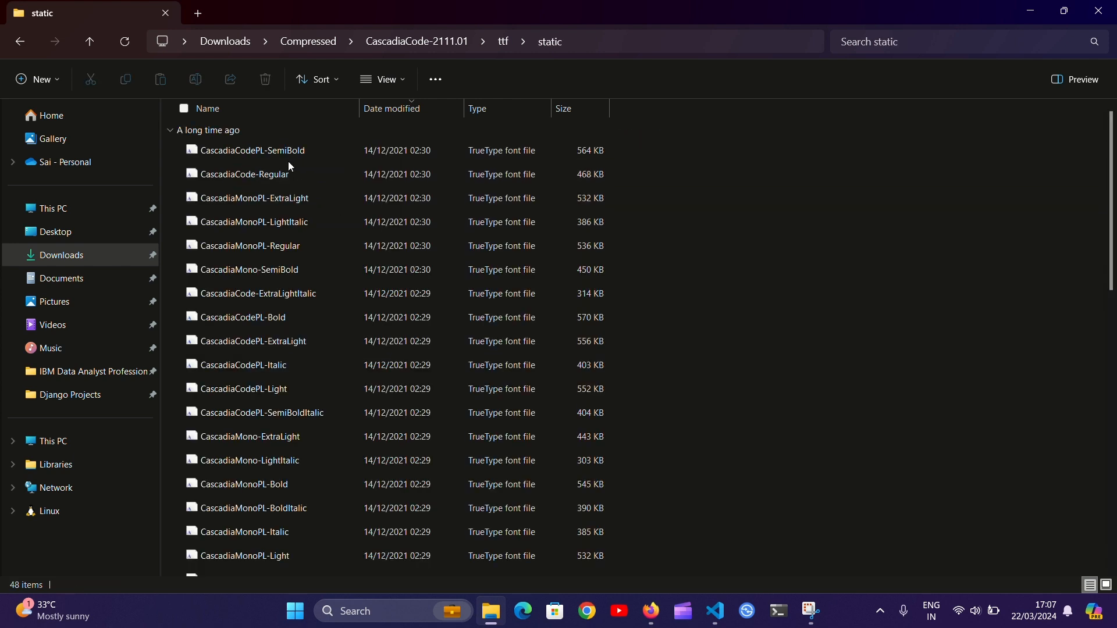
scroll("down", 3)
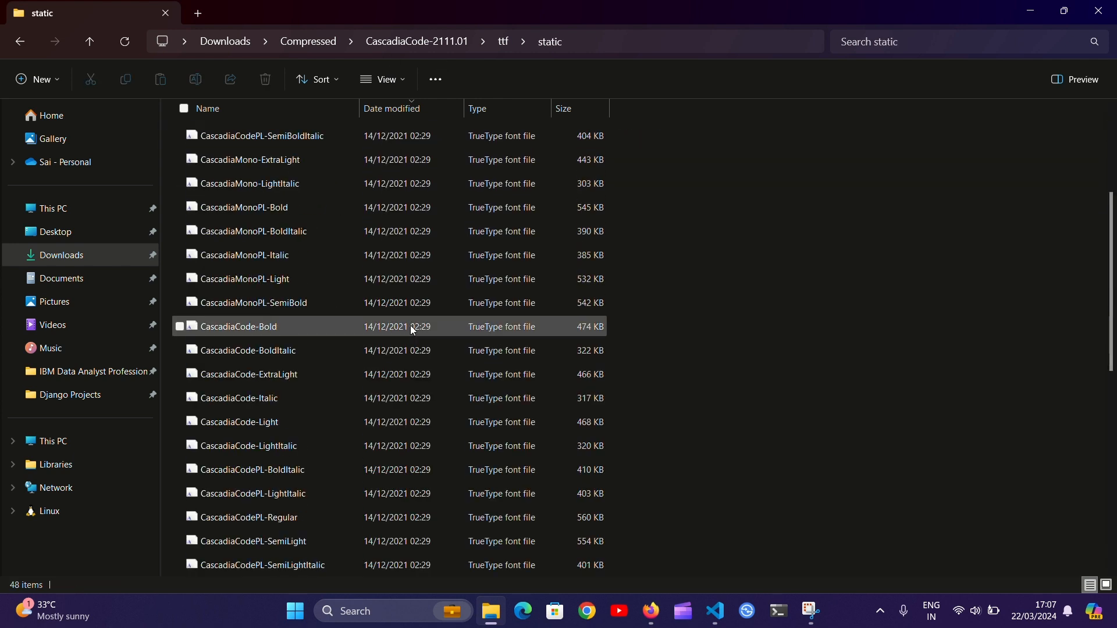
left_click(391, 108)
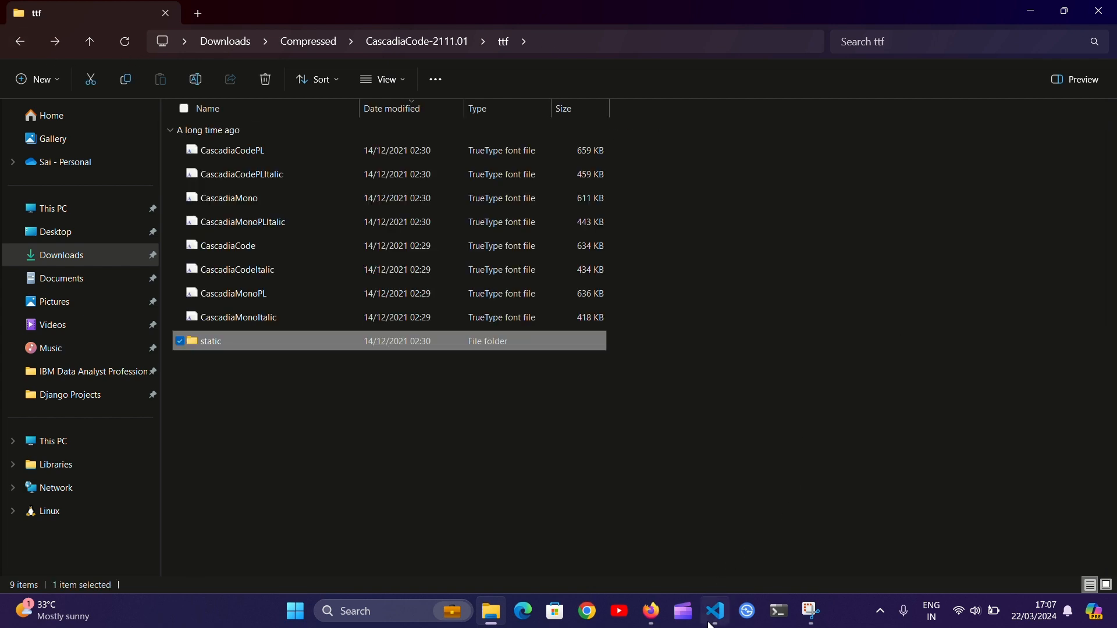
- Review the Cascadia Code editor.fontFamily and editor.fontLigatures entries in user settings.json, then return to index.html
left_click(714, 616)
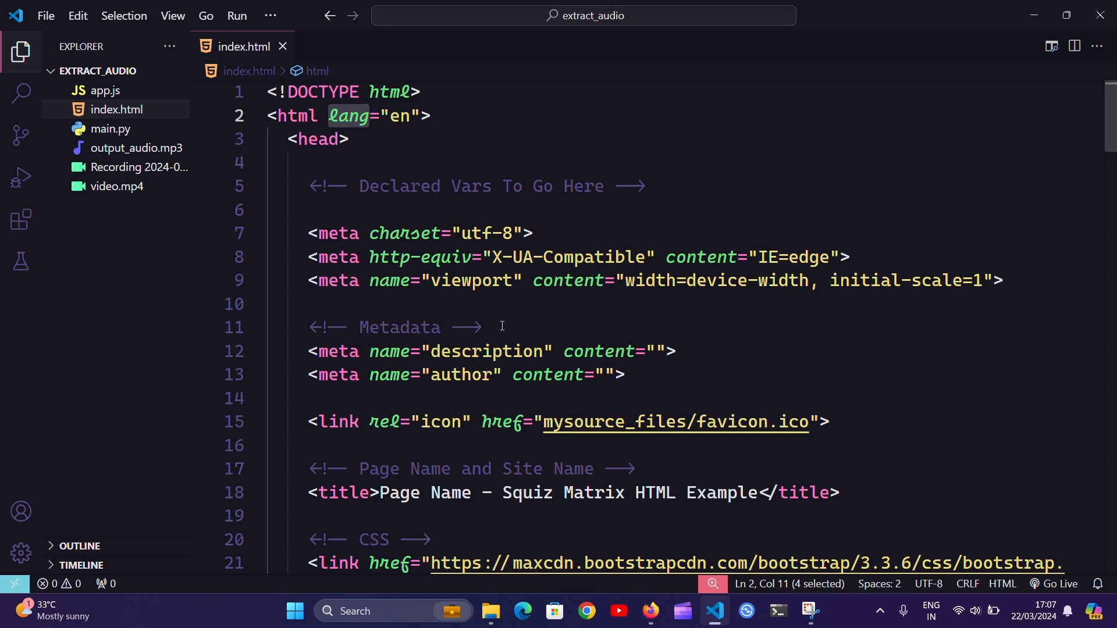
key("Ctrl+Shift+P")
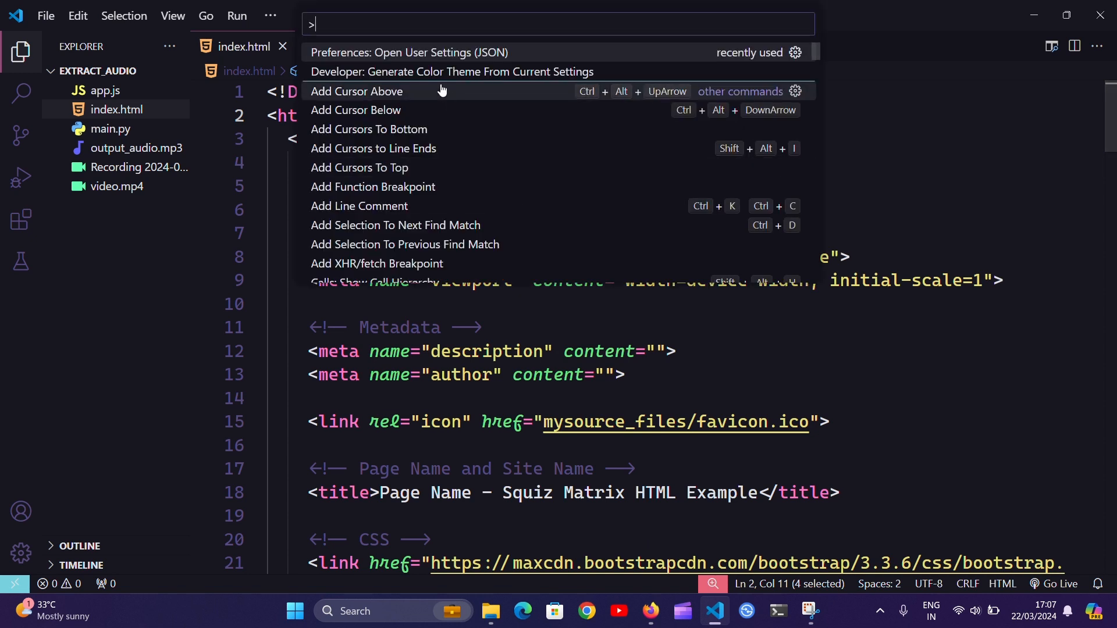
mouse_move(412, 52)
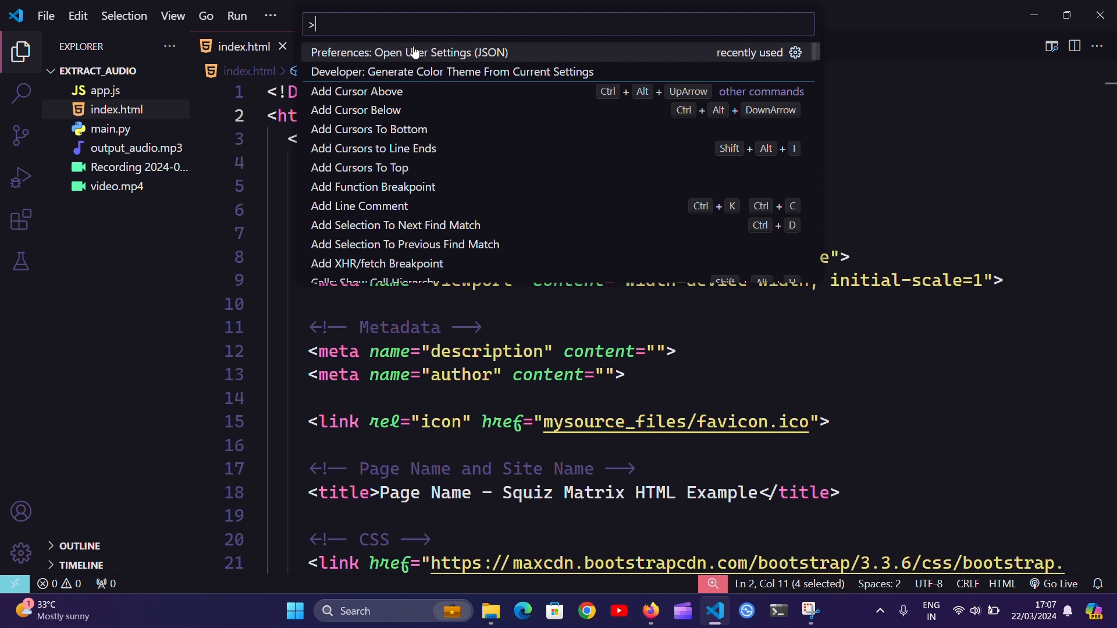
left_click(410, 52)
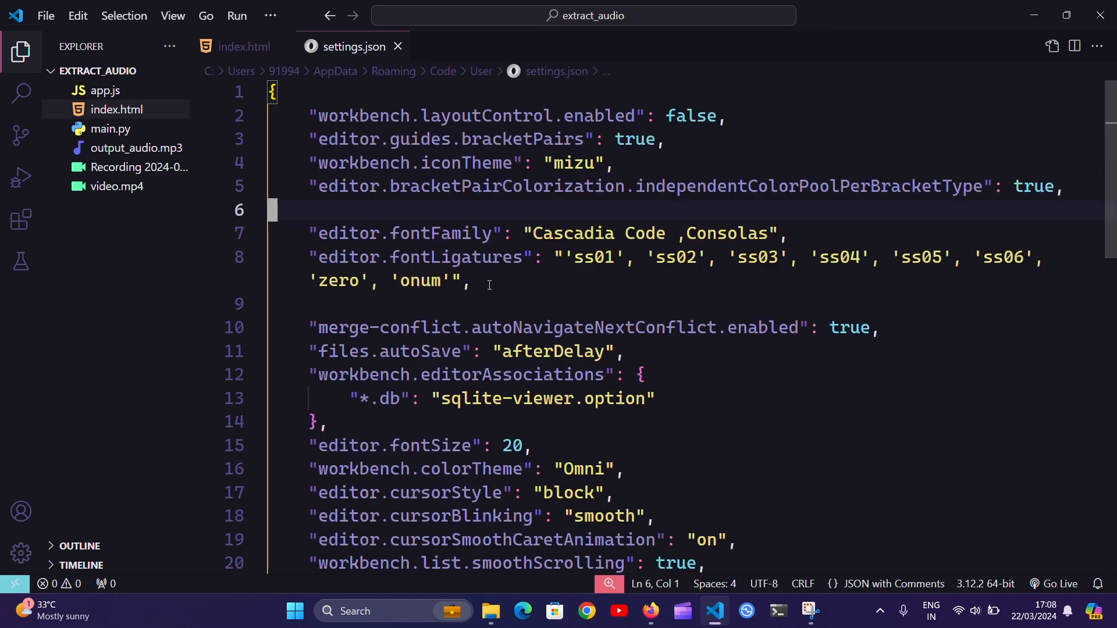
left_click(470, 280)
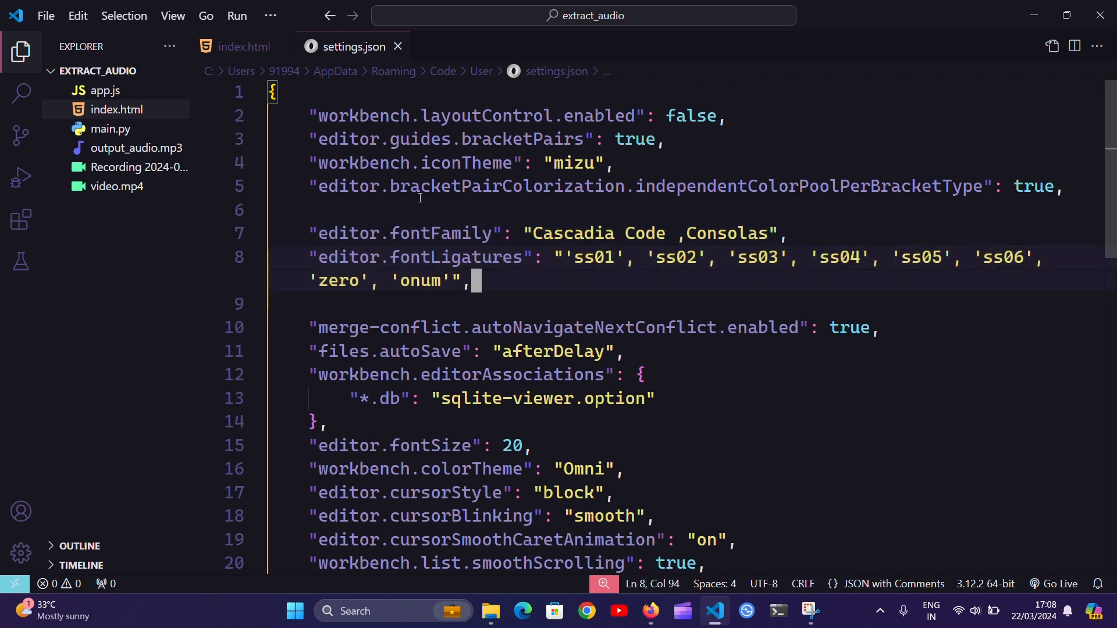
left_click(241, 47)
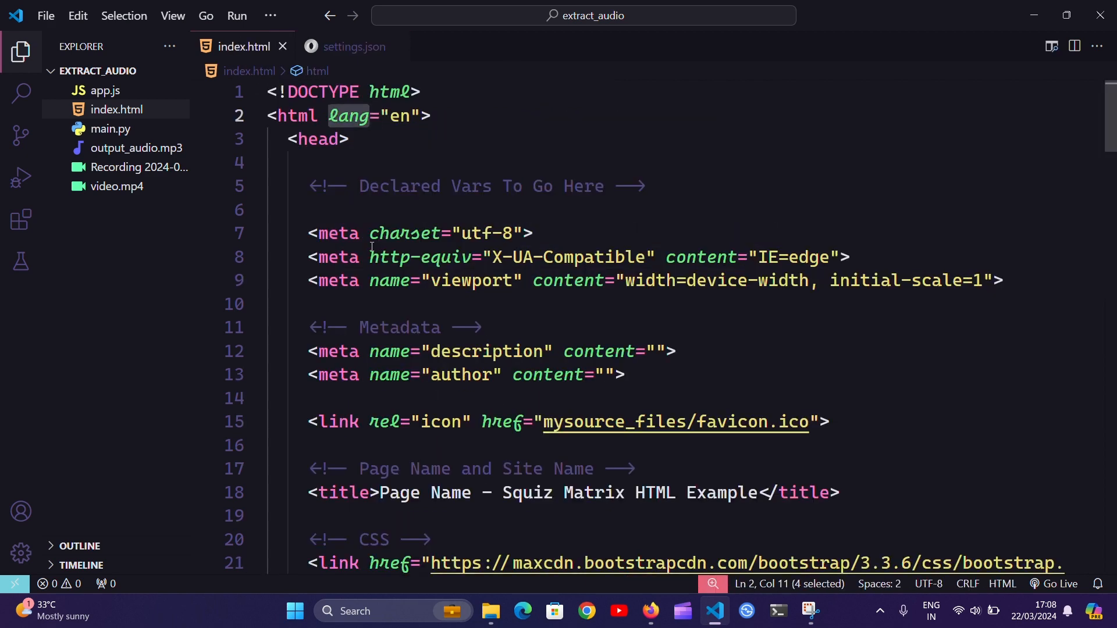